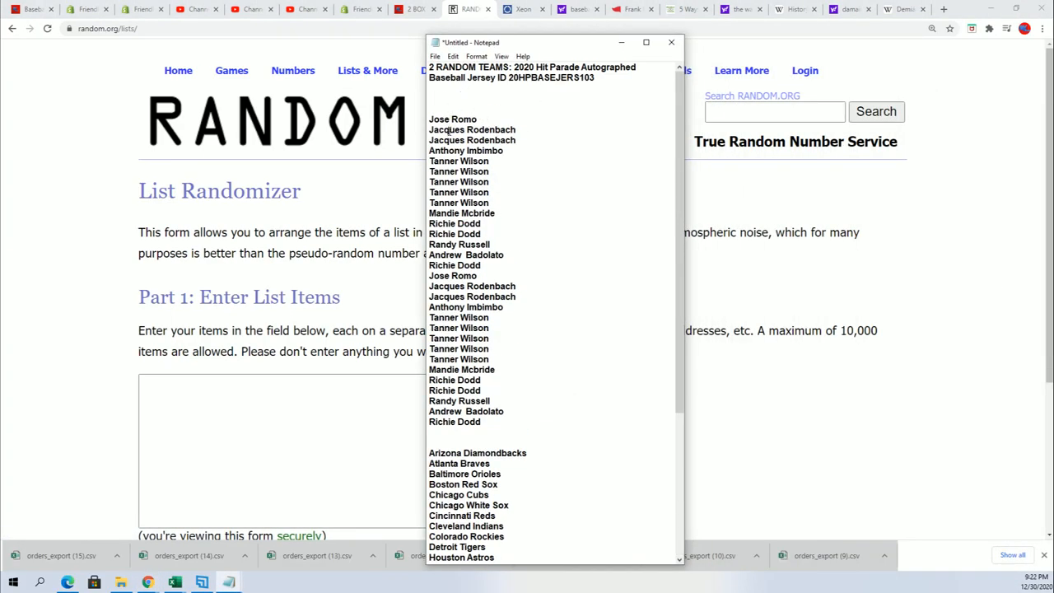
mouse_move(636, 136)
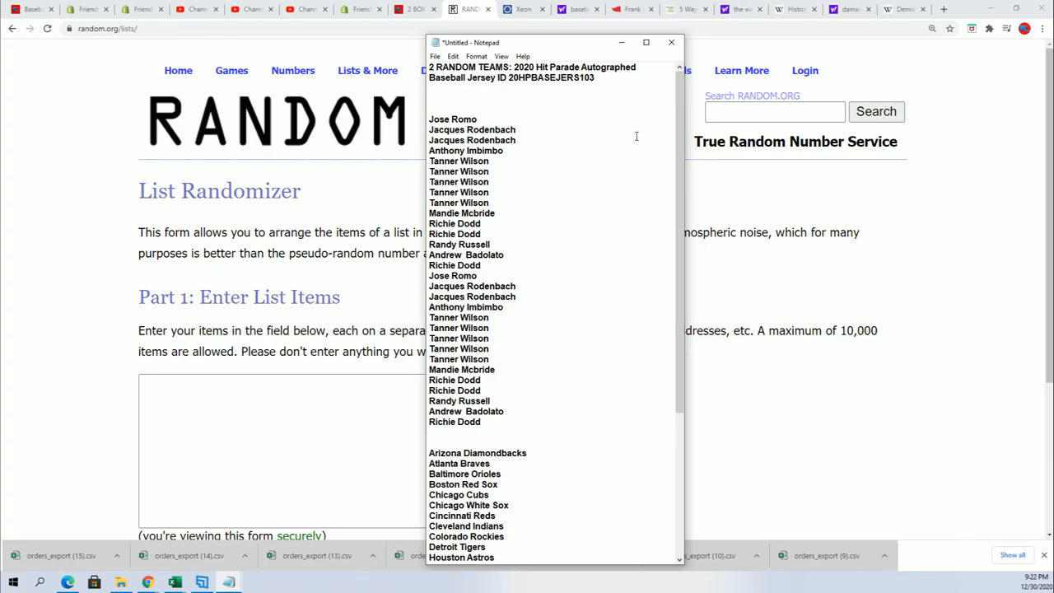
Step: Select all the owner names in Notepad and copy them
left_click_drag(459, 171, 459, 203)
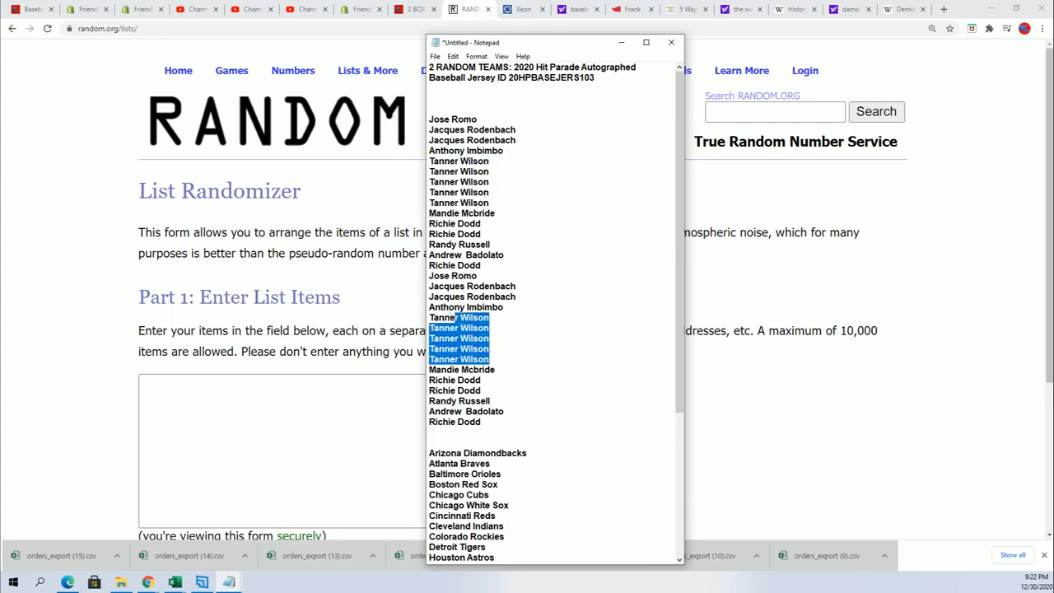
left_click(490, 422)
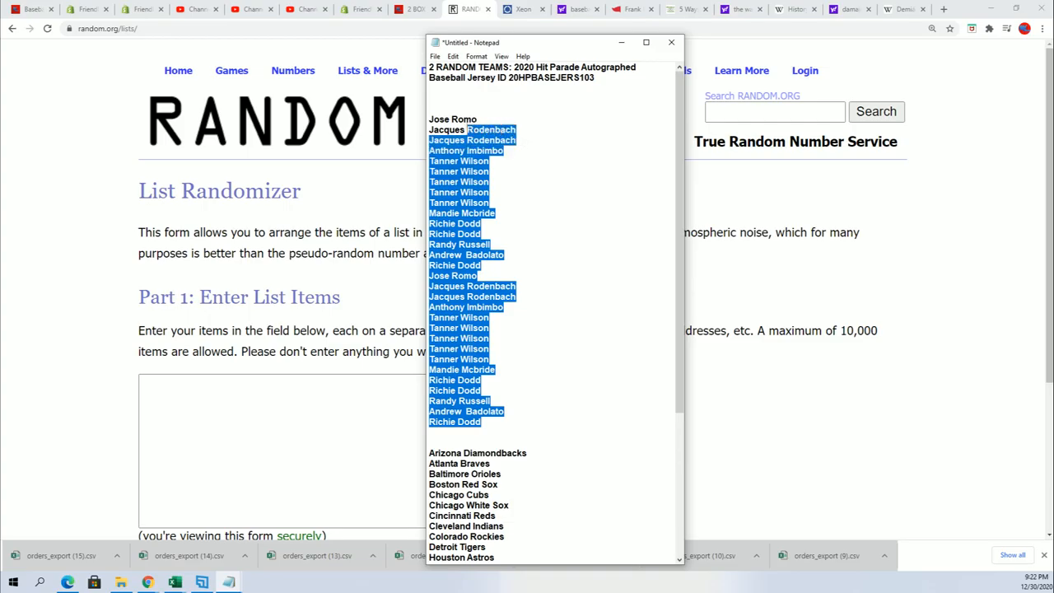
right_click(470, 165)
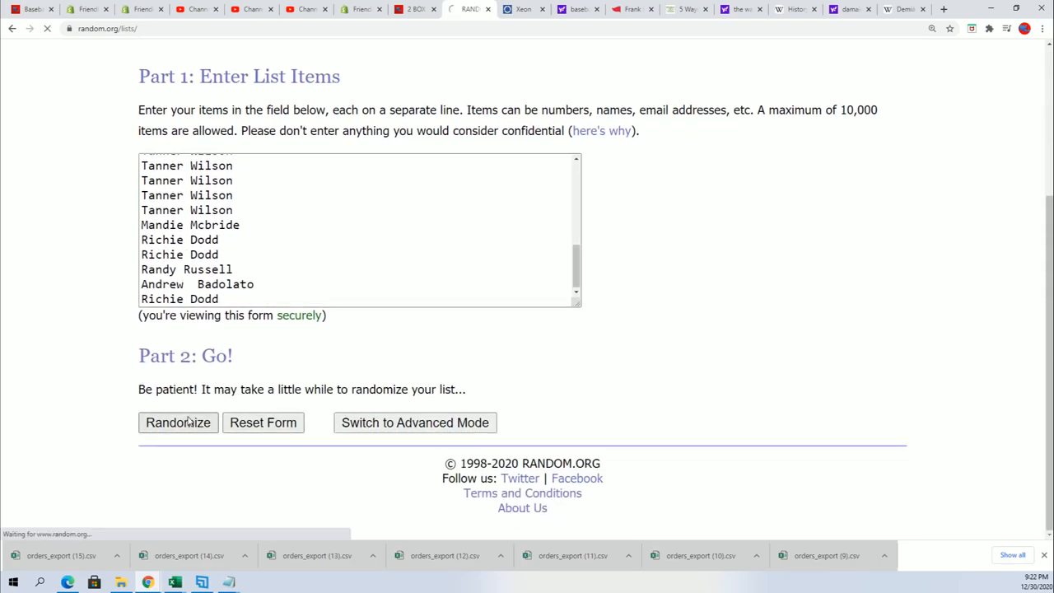
Step: Randomize the 30 pasted owner names in RANDOM.ORG's List Randomizer, reshuffling three more times
left_click(178, 423)
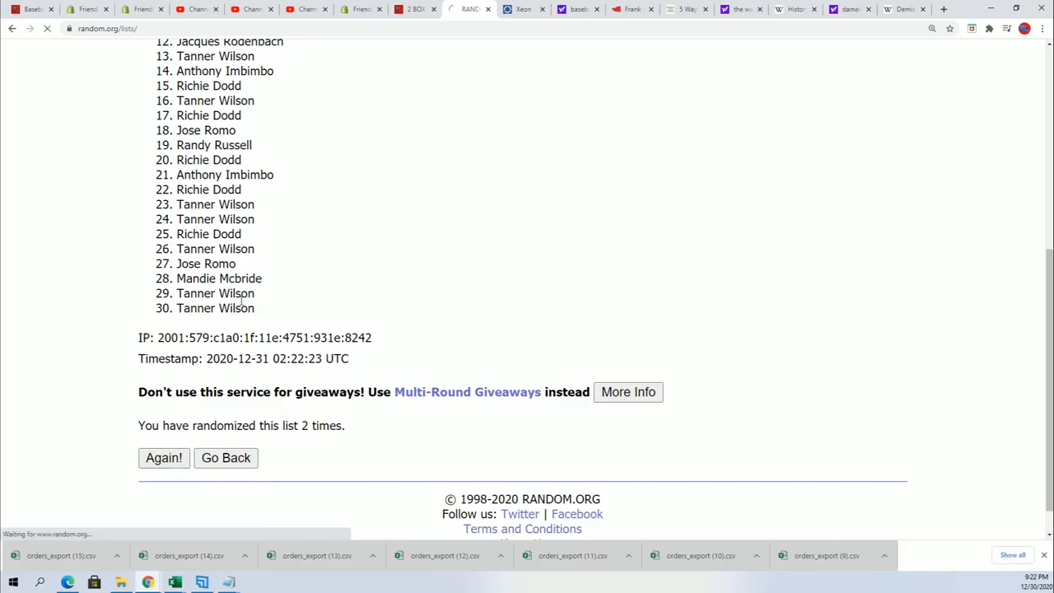
left_click(163, 458)
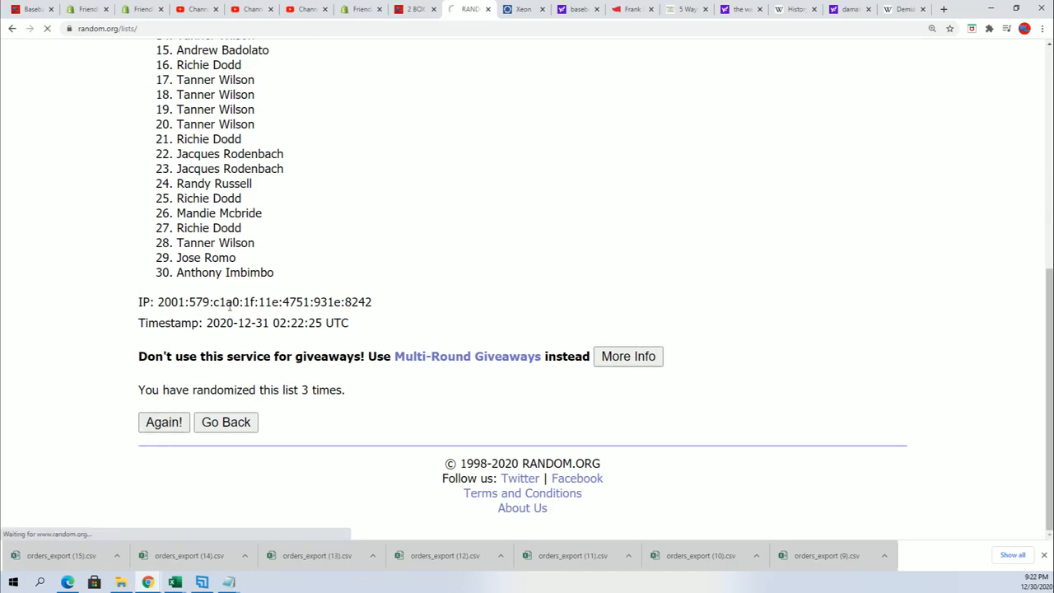
left_click(163, 422)
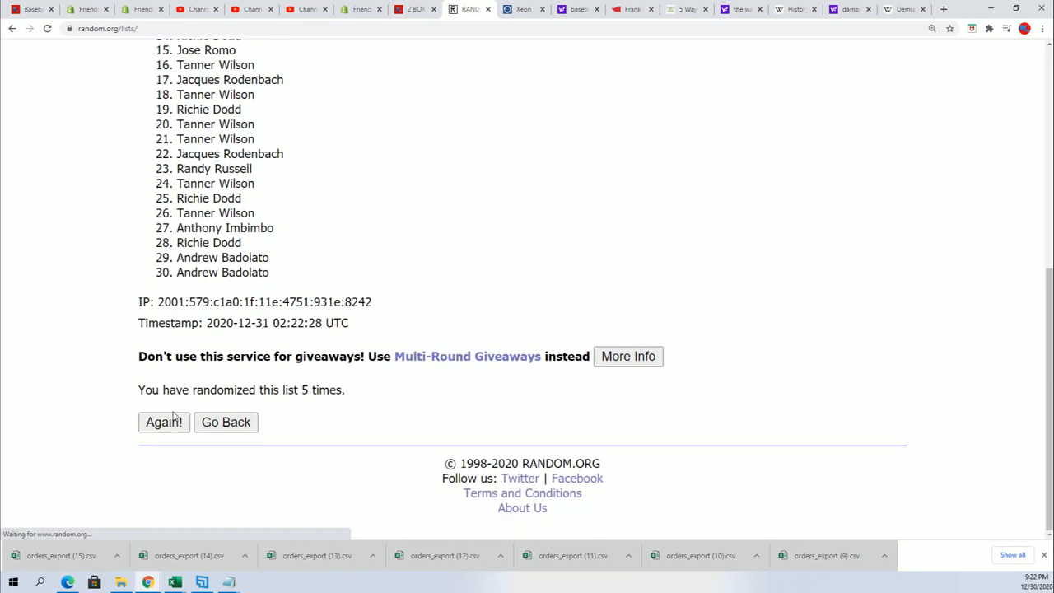
left_click(163, 422)
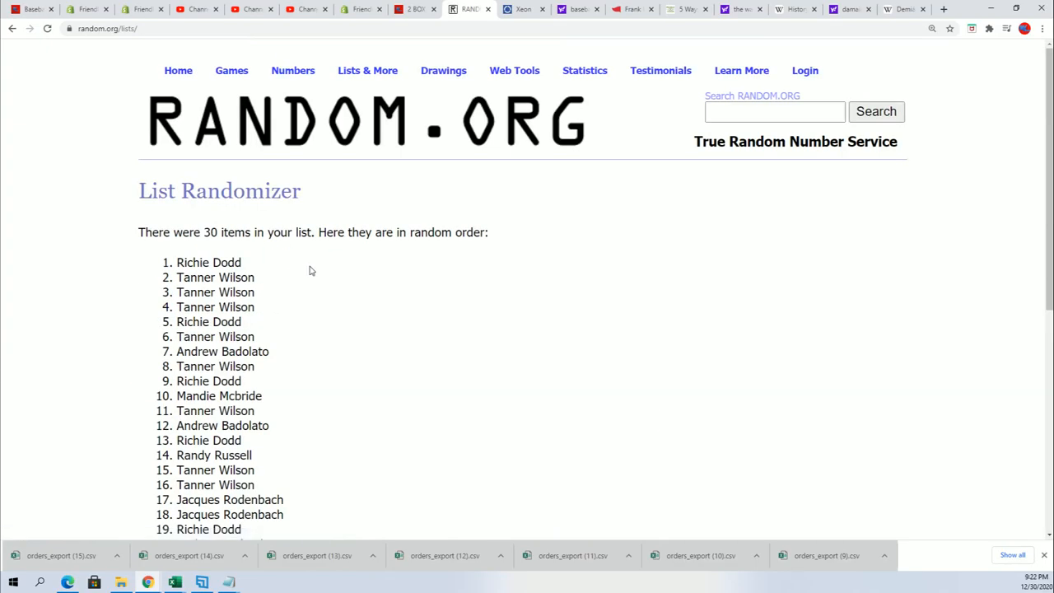
scroll("down", 3)
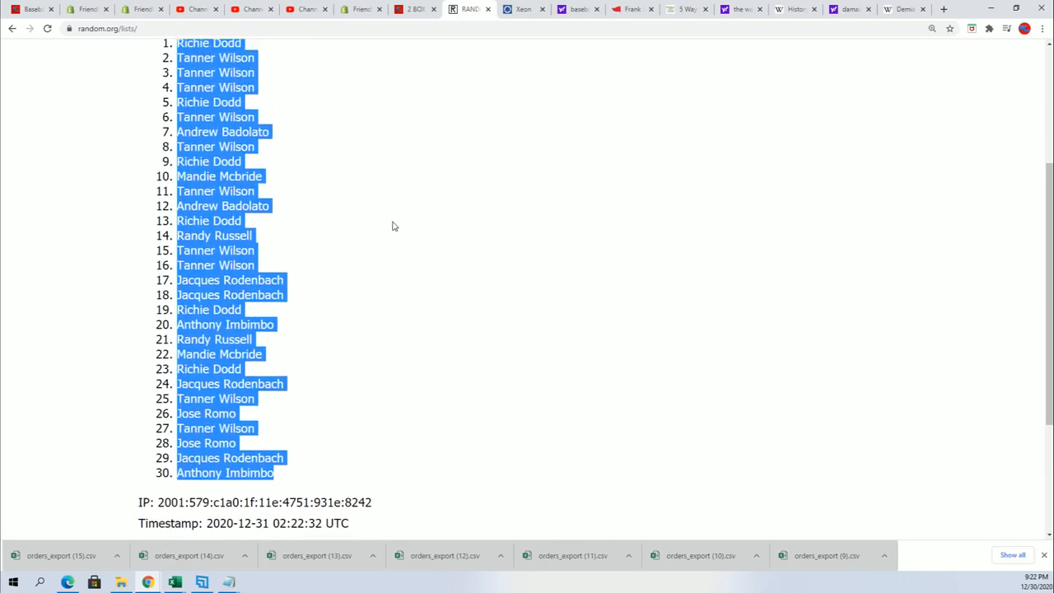
scroll("up", 3)
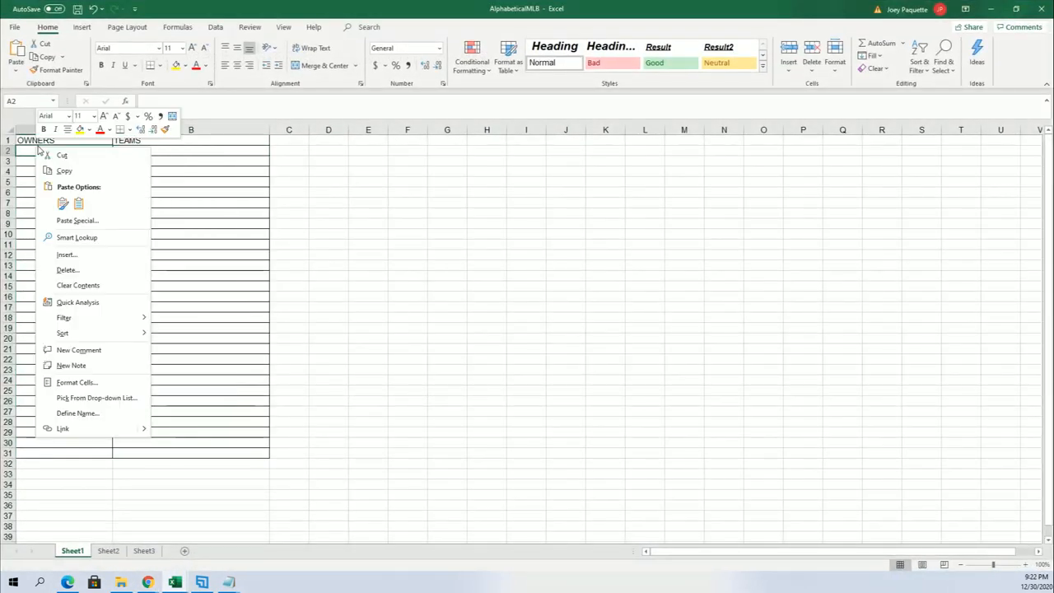
mouse_move(68, 269)
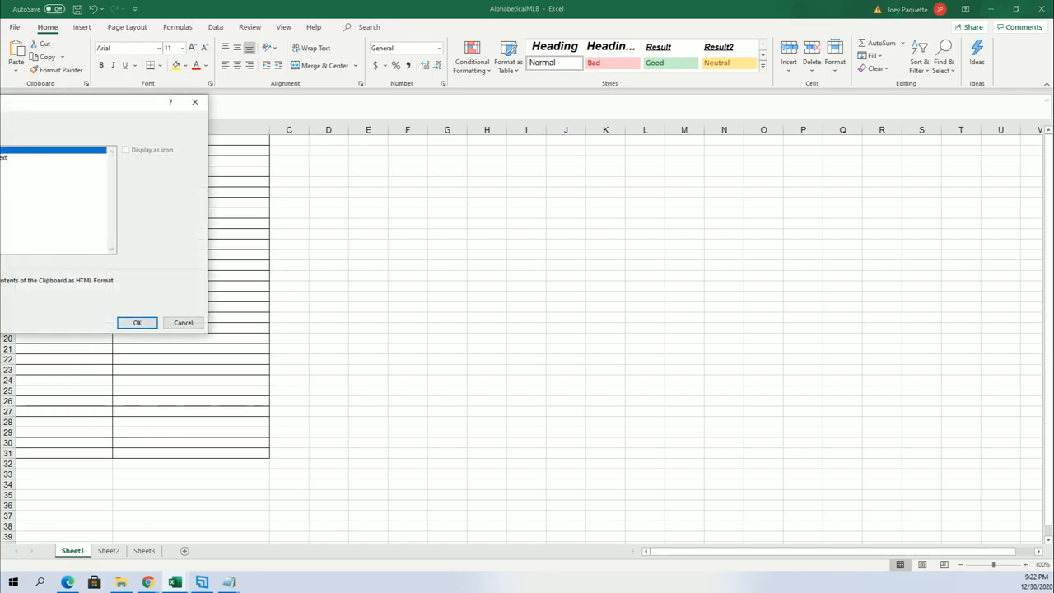
Step: Paste the shuffled names into OWNERS from A2 as Text, zoom in, then select B2
left_click(53, 165)
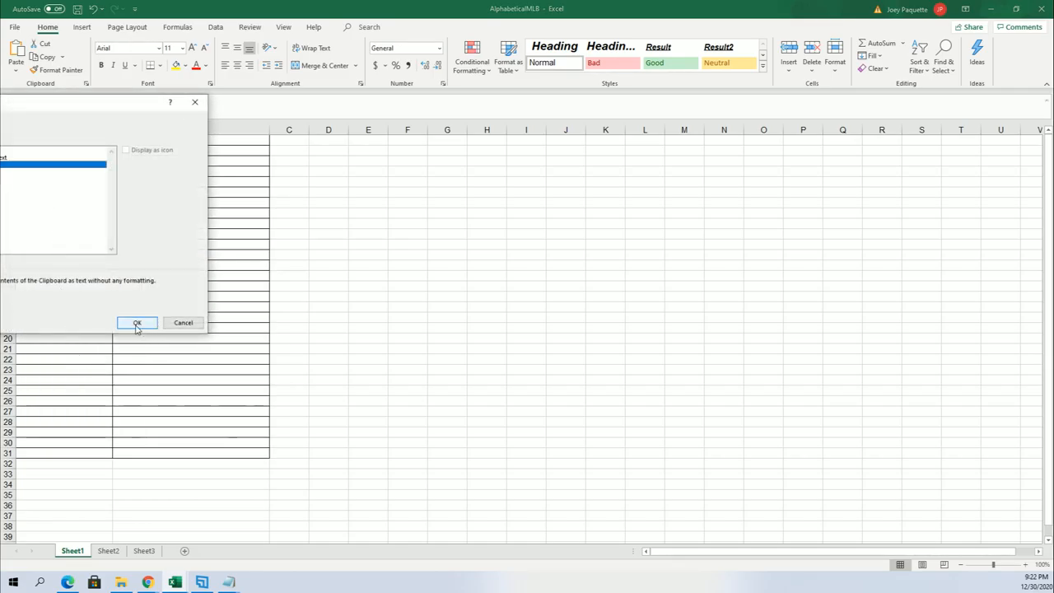
left_click(137, 322)
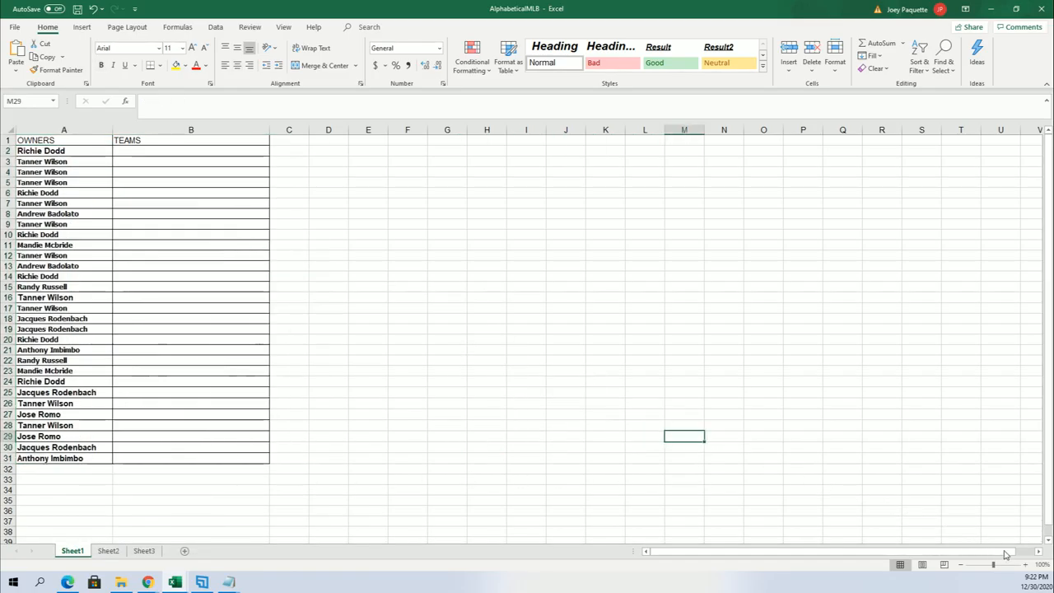
left_click(1028, 565)
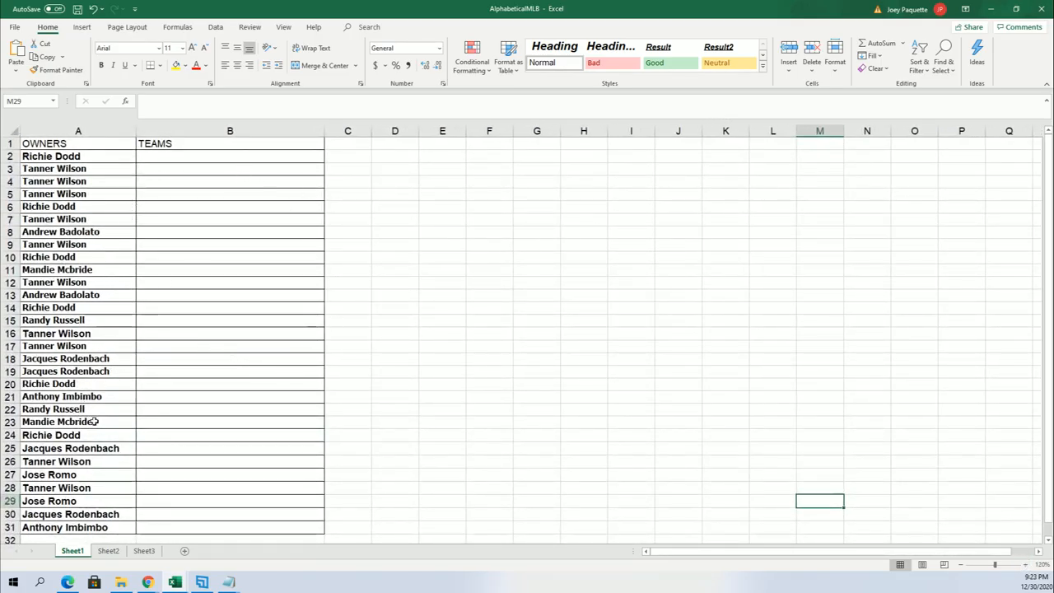
left_click(57, 422)
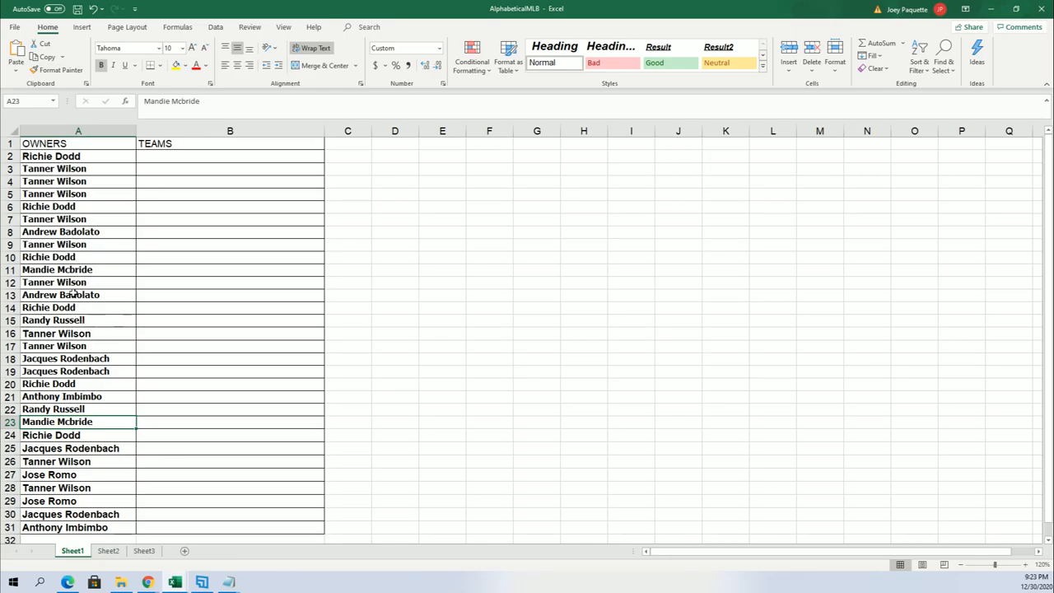
left_click(229, 156)
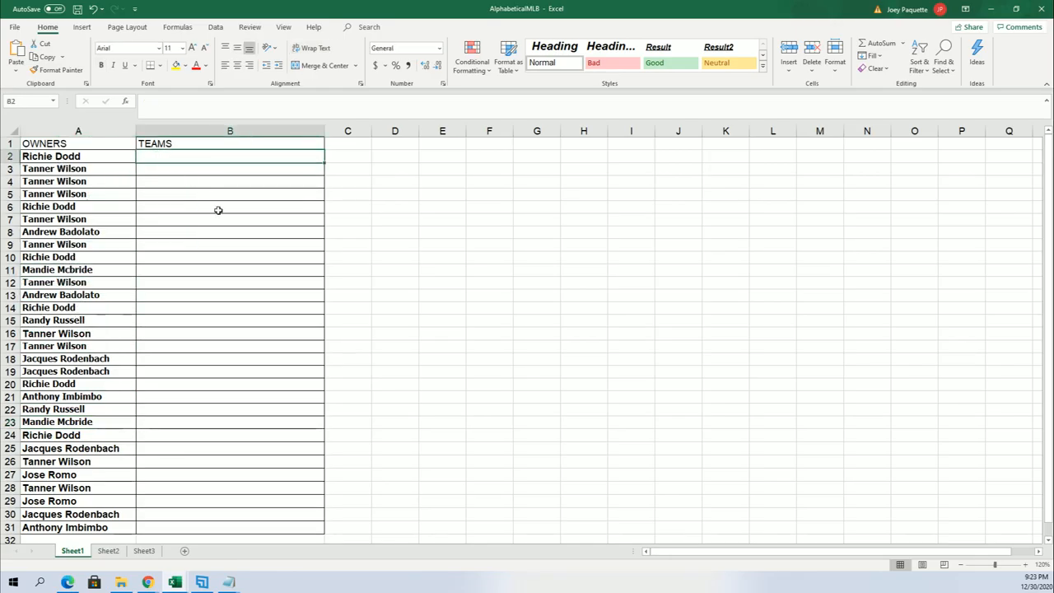
mouse_move(387, 314)
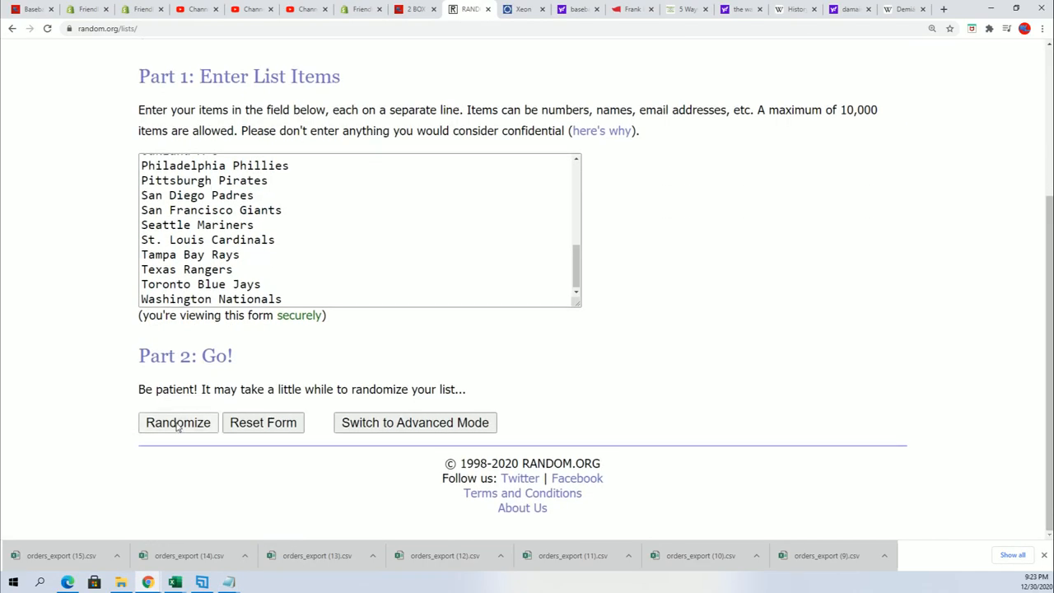
Step: Randomize the 30 MLB team names, then reshuffle them six more times
left_click(178, 422)
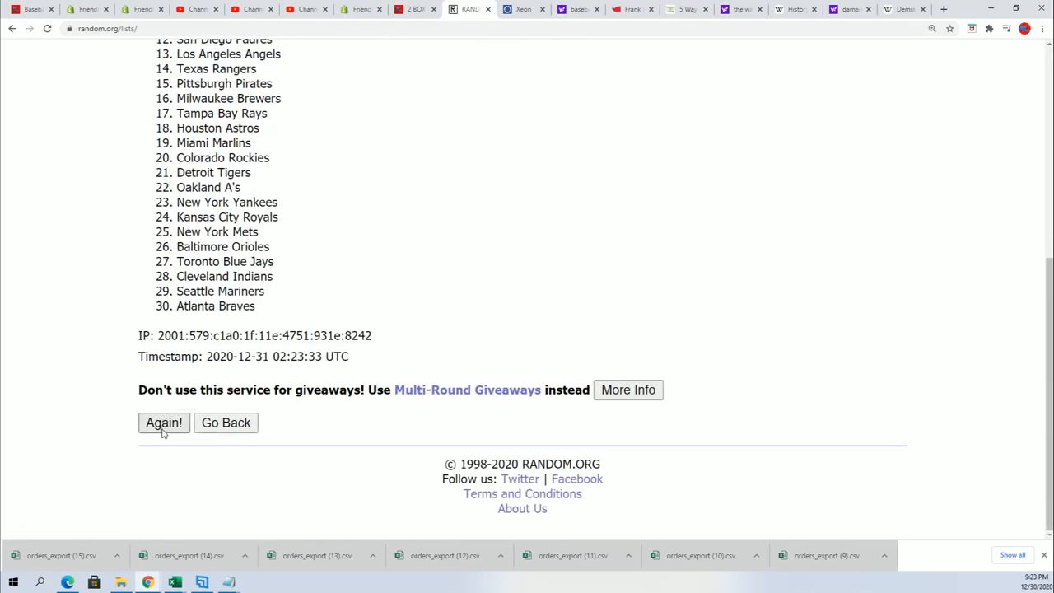
left_click(163, 422)
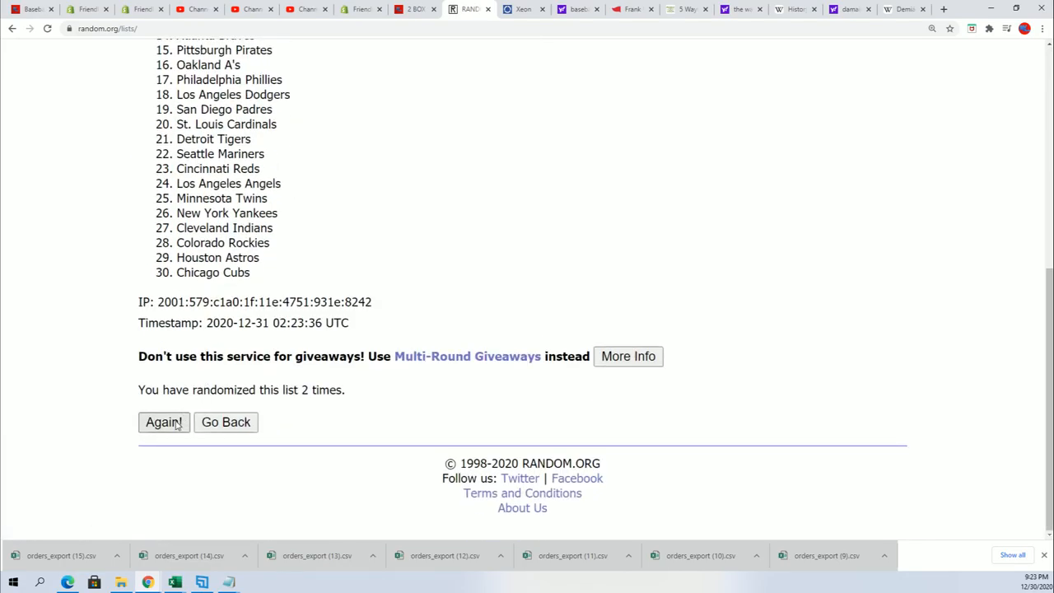
left_click(163, 422)
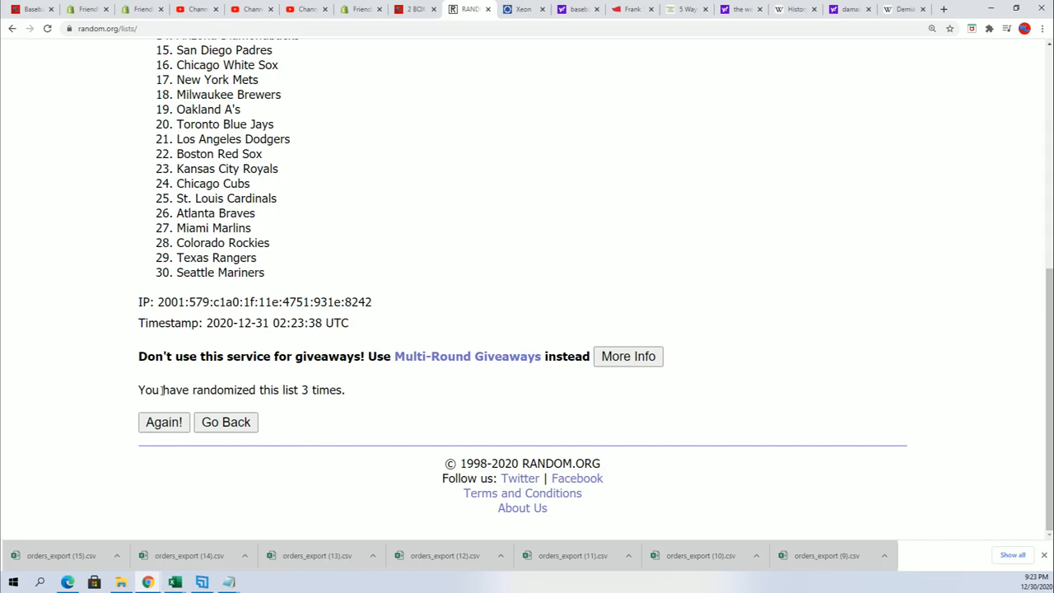
left_click(164, 422)
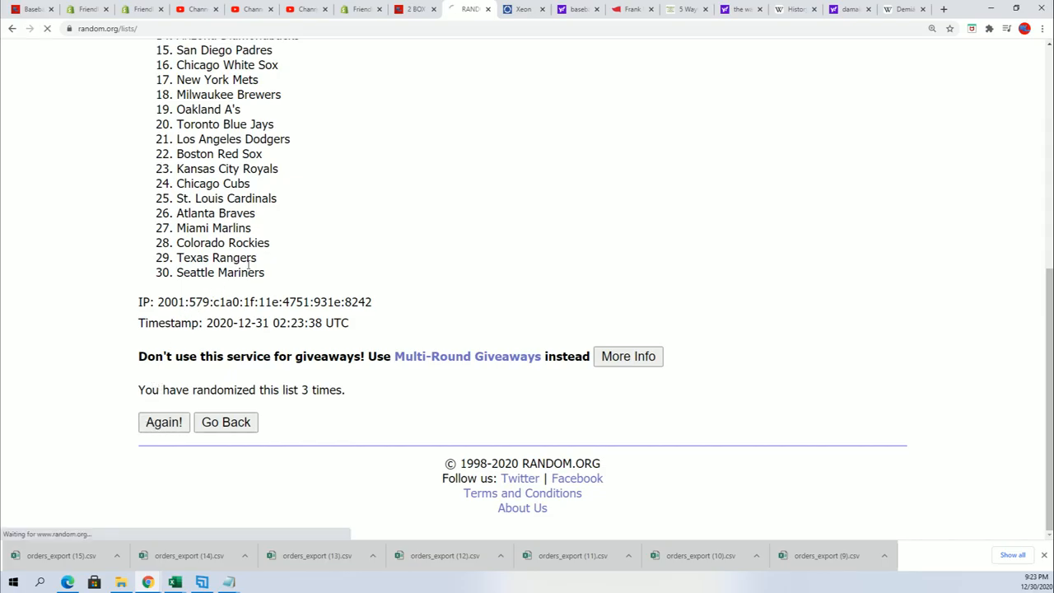
left_click(164, 422)
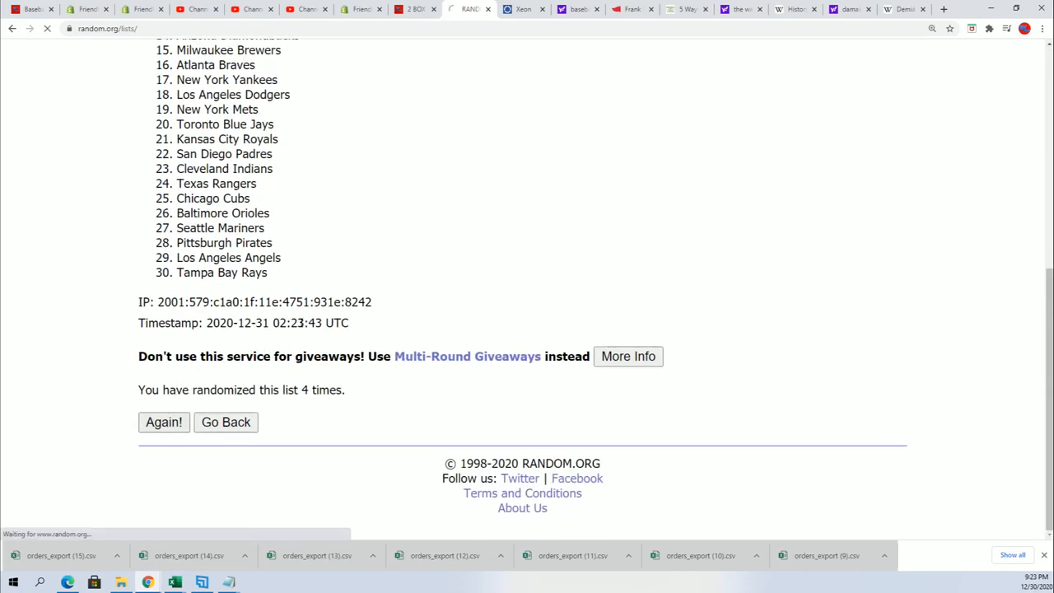
left_click(163, 421)
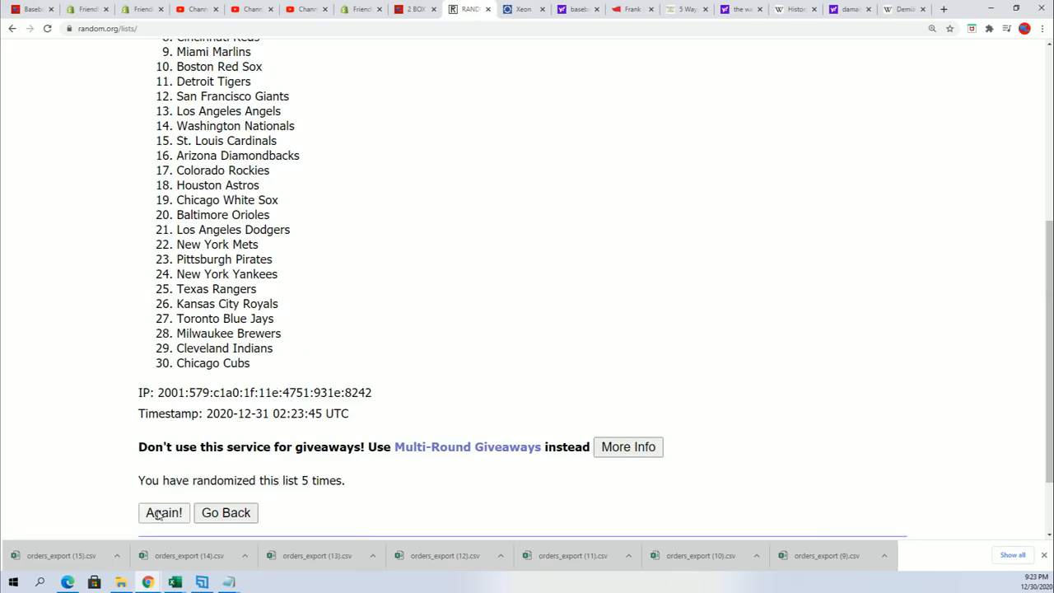
left_click(163, 512)
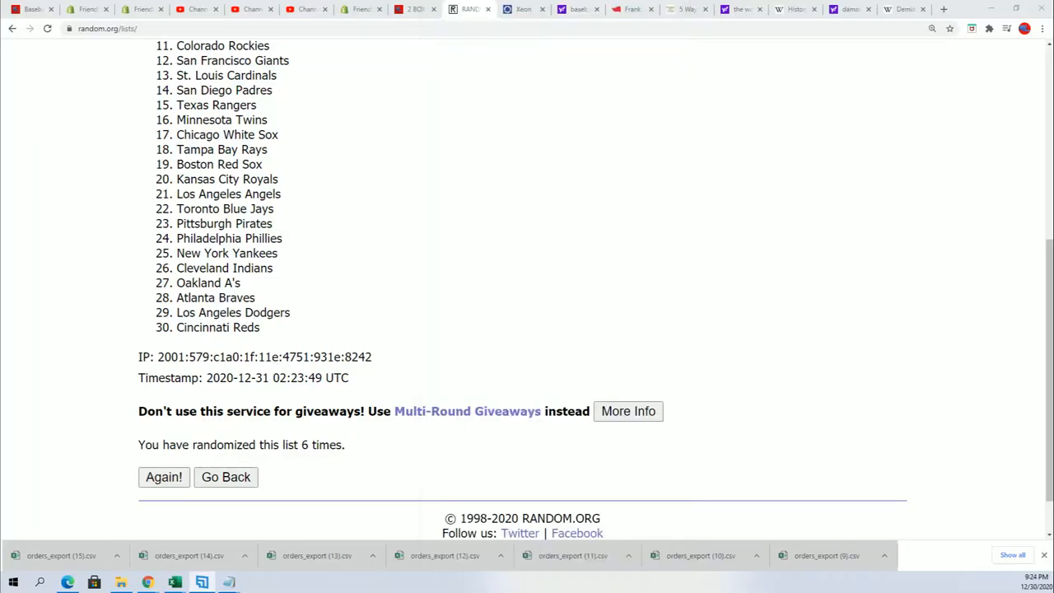
mouse_move(475, 295)
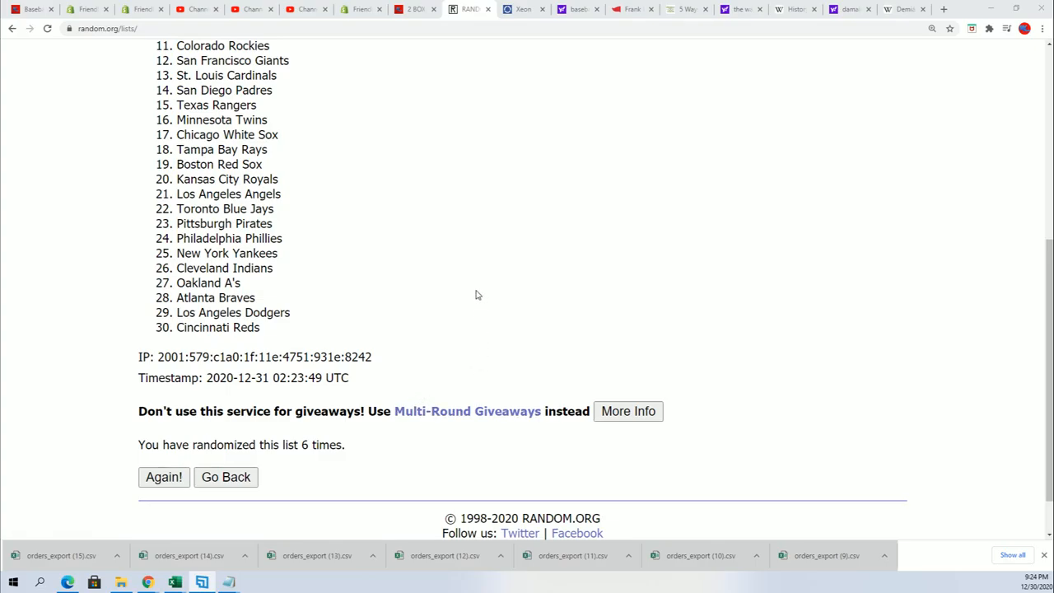
mouse_move(311, 439)
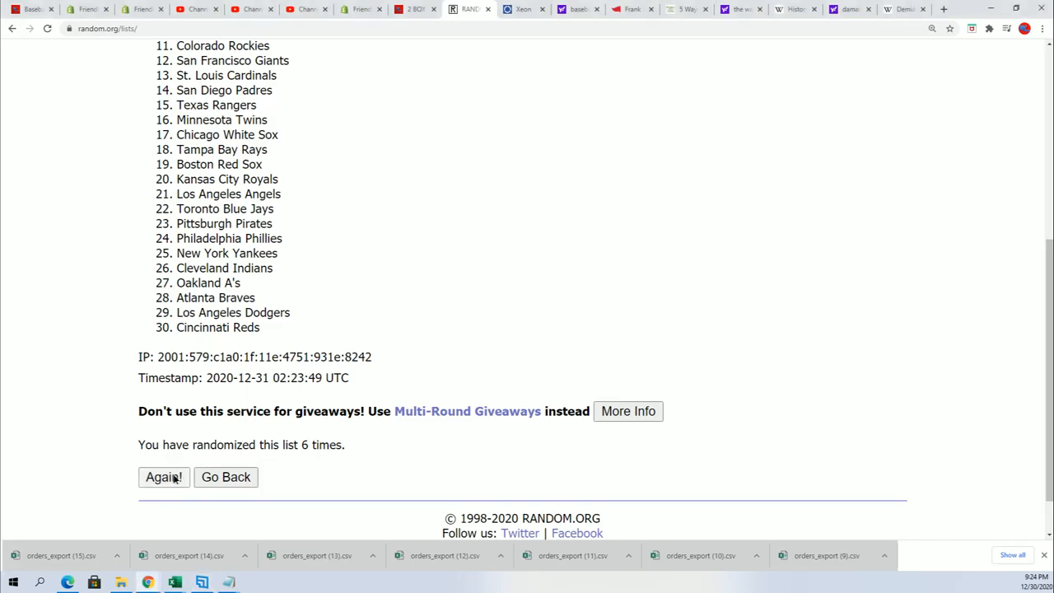
Step: Reshuffle the team list once more, ending with the Miami Marlins, and copy the result
left_click(163, 477)
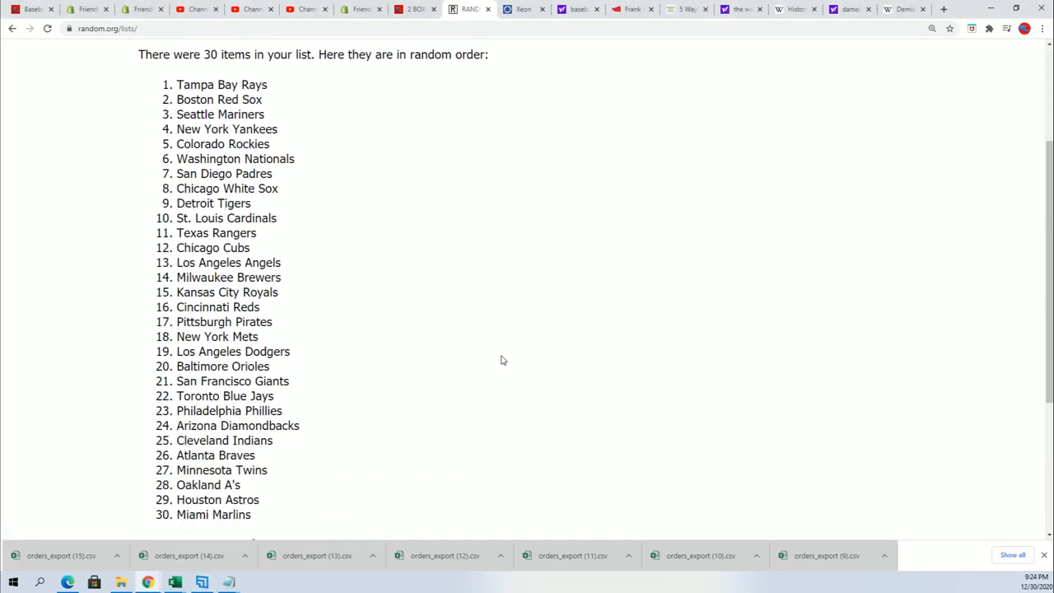
scroll("up", 3)
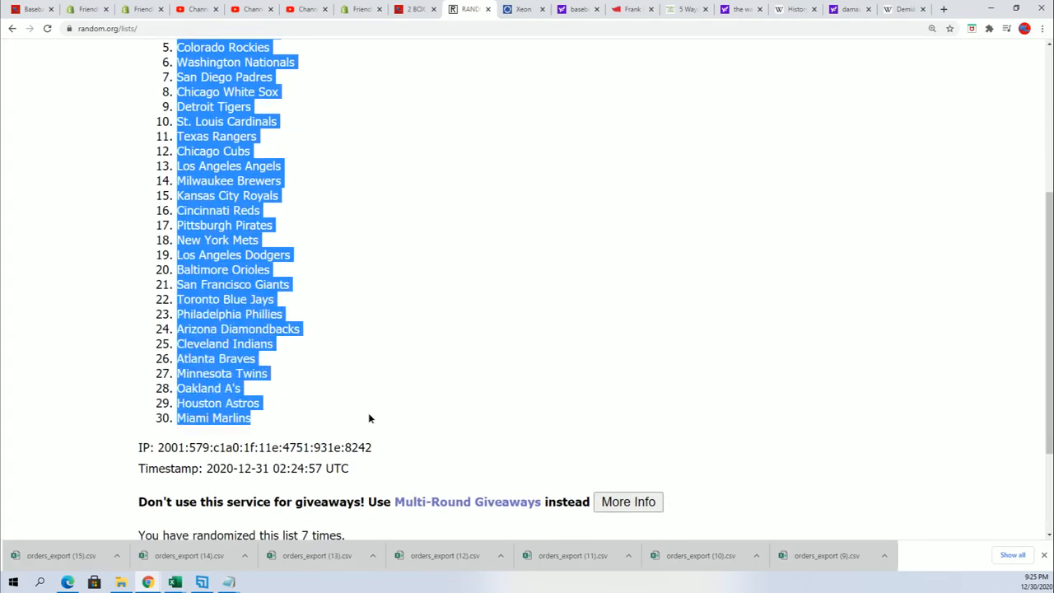
scroll("down", 3)
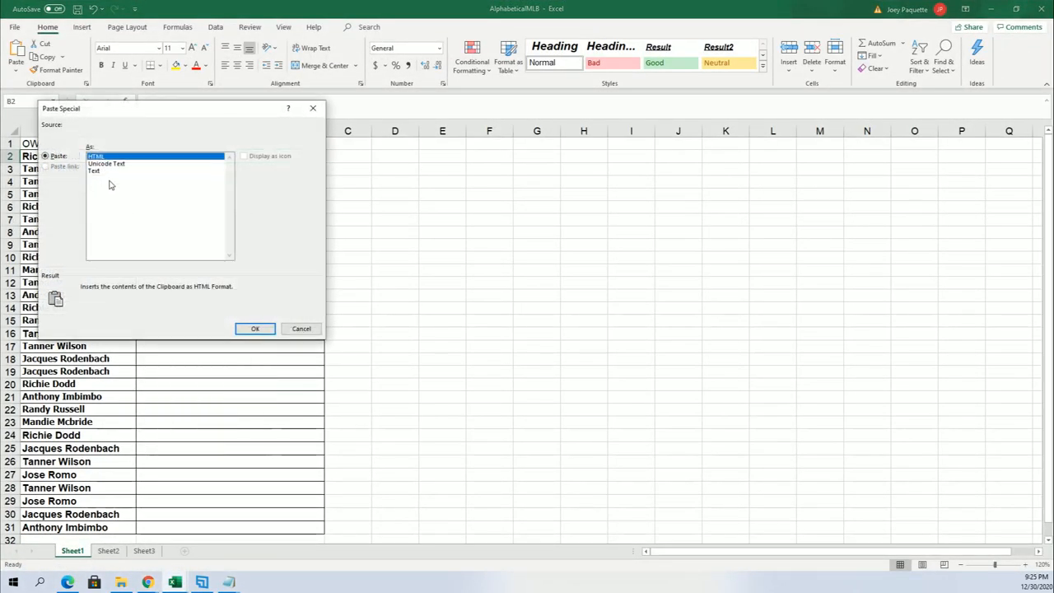
Step: Paste the team names as Text into B2, Tampa Bay Rays through Miami Marlins
left_click(255, 329)
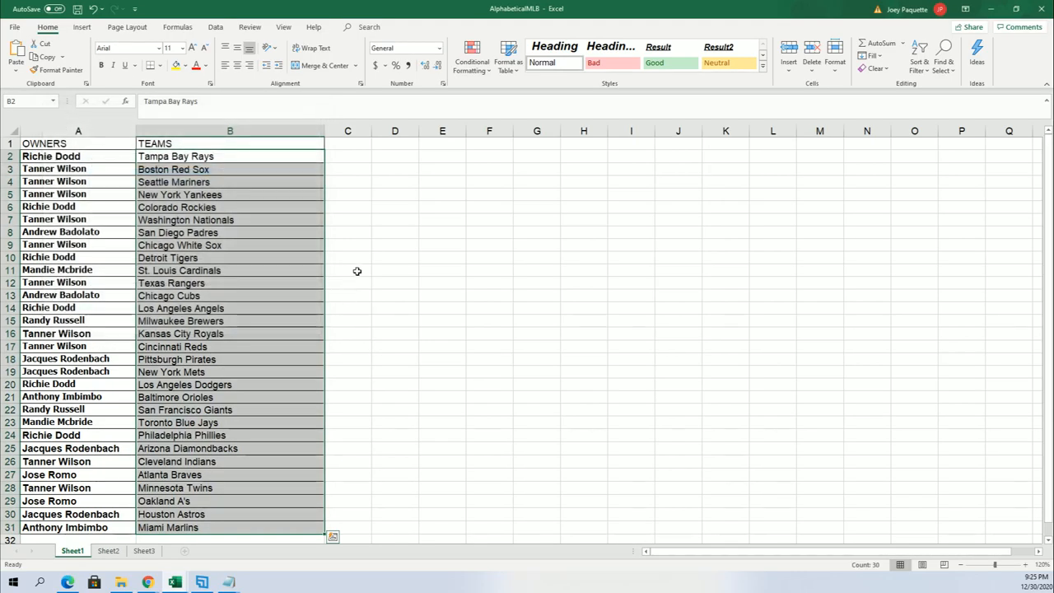
mouse_move(361, 278)
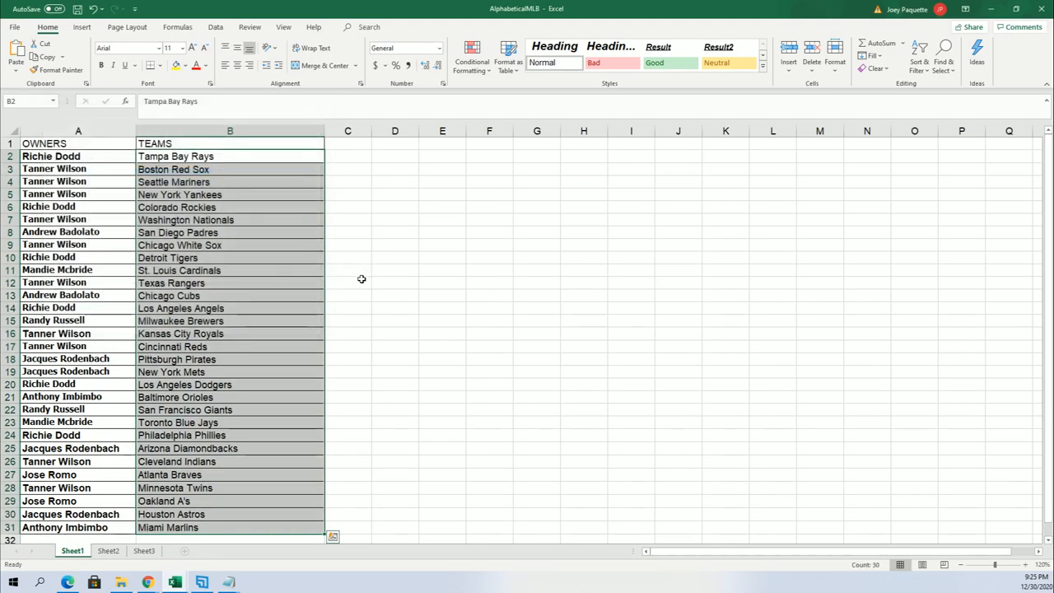
mouse_move(348, 286)
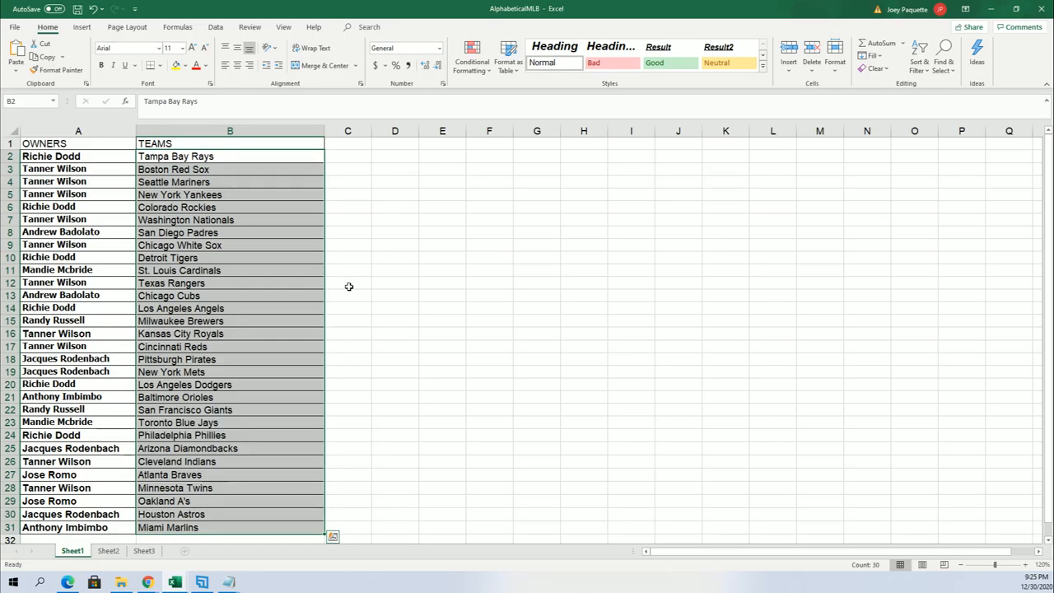